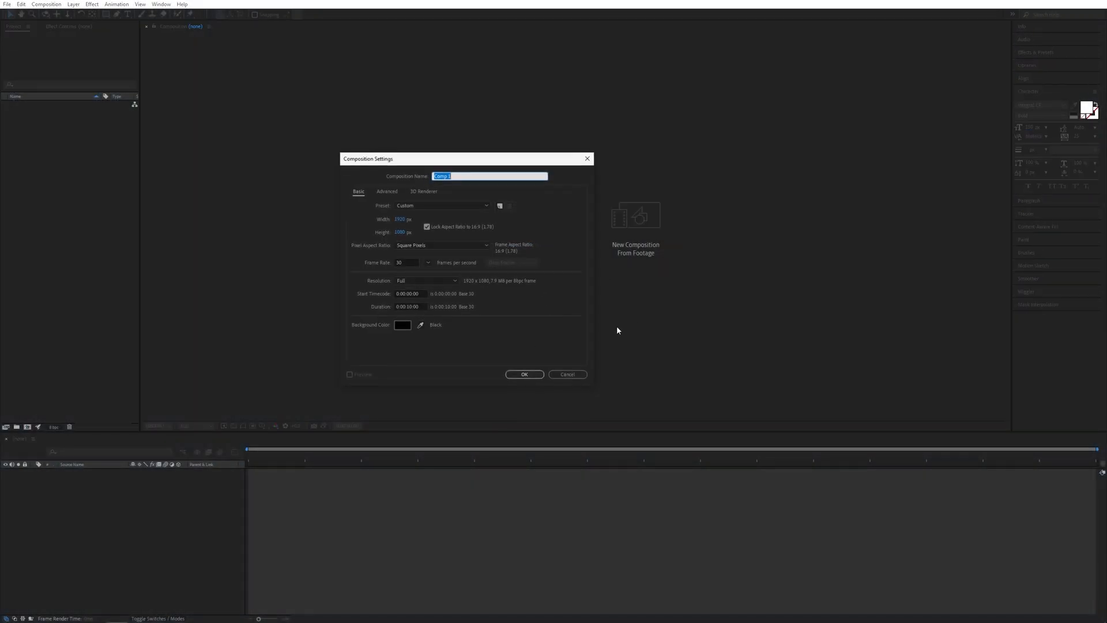
# Create a 1920×1080, 30 fps, ten-second composition named Render
pyautogui.write('Render')
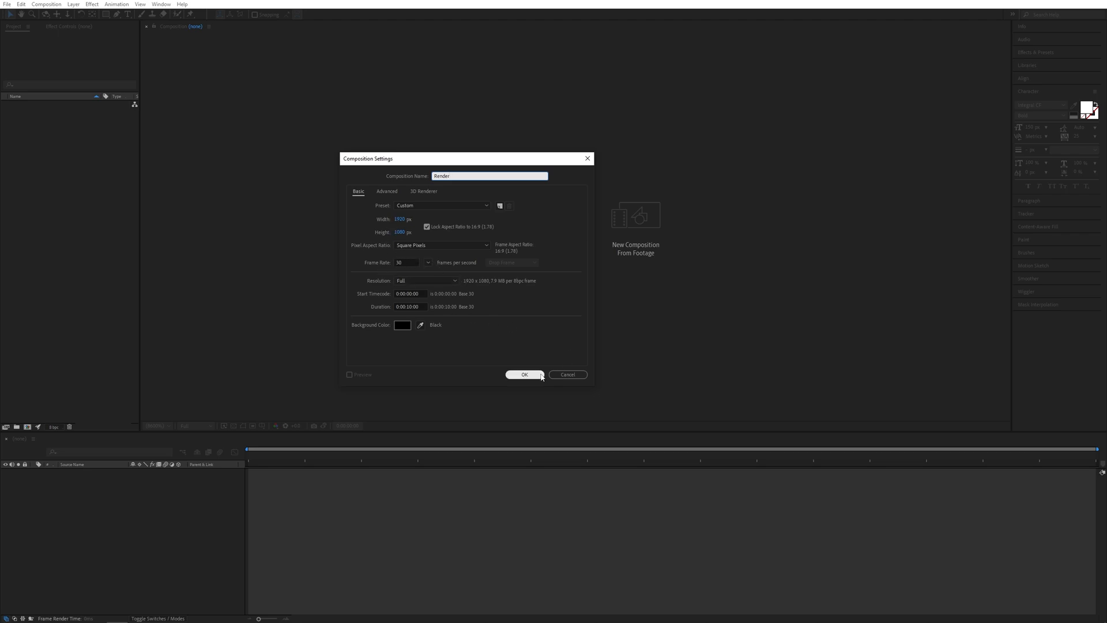
pyautogui.click(524, 373)
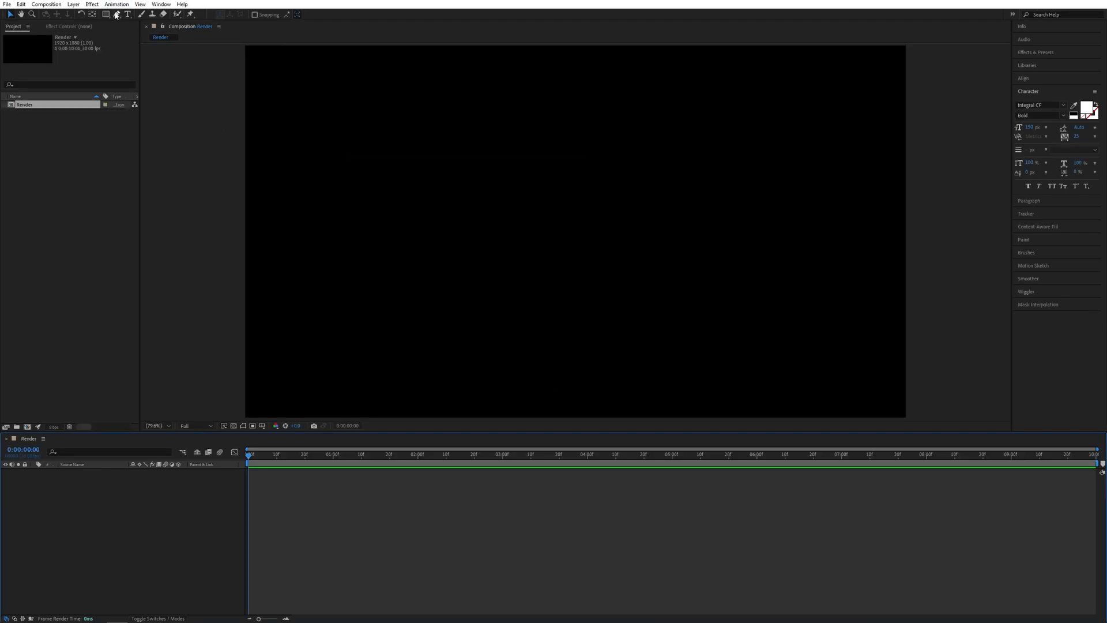
# Add a white bold text layer reading 'ANIMATION.' centred in the frame
pyautogui.click(535, 249)
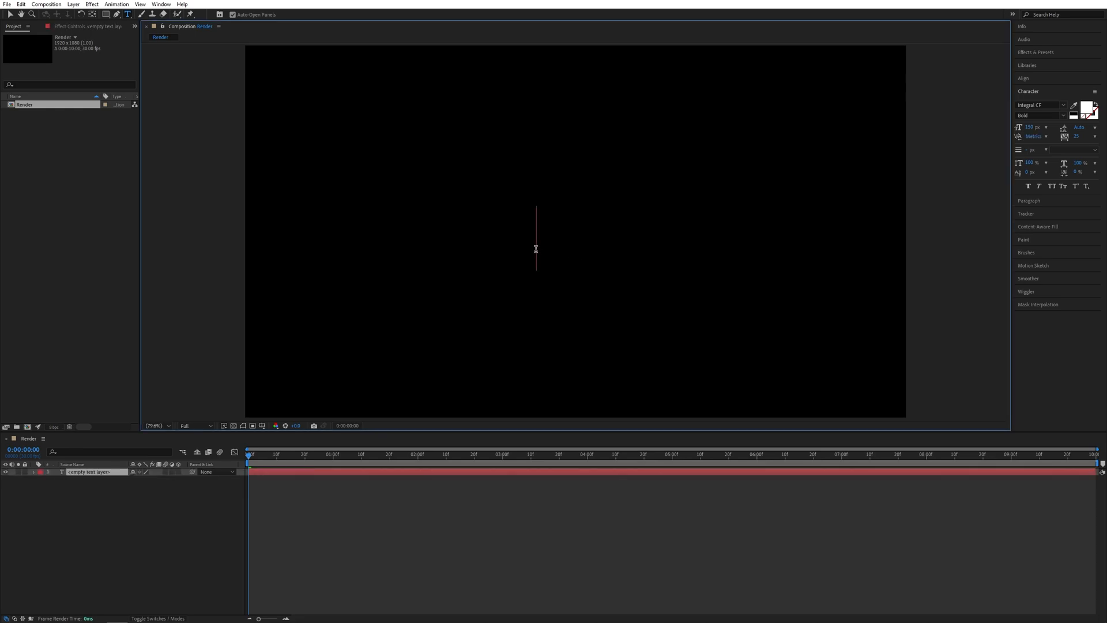
pyautogui.write('ANIMATION')
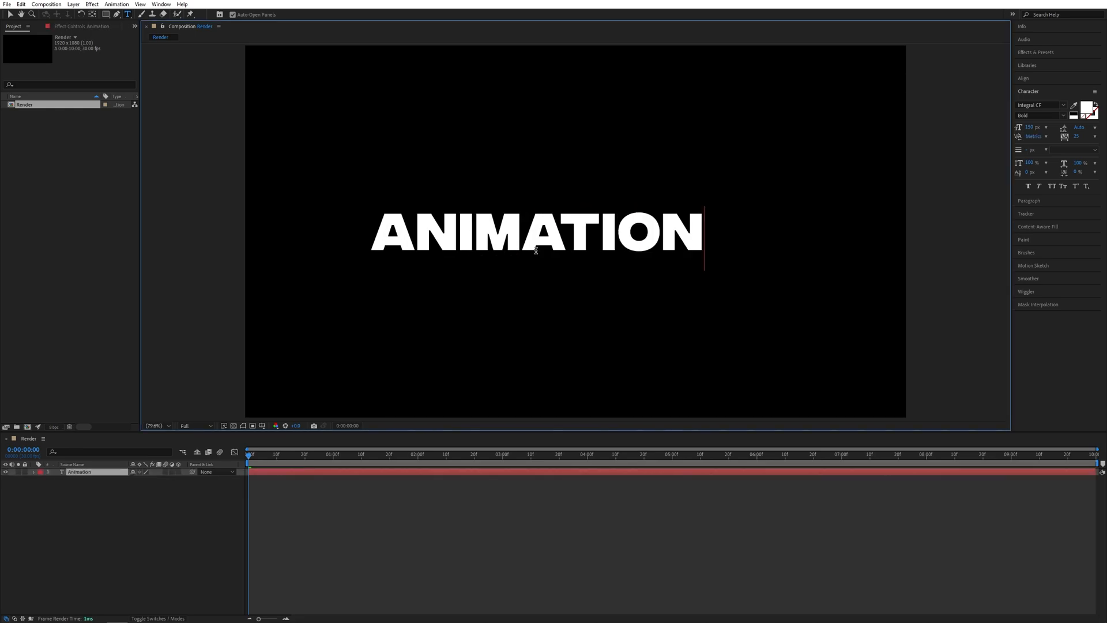
pyautogui.write('.')
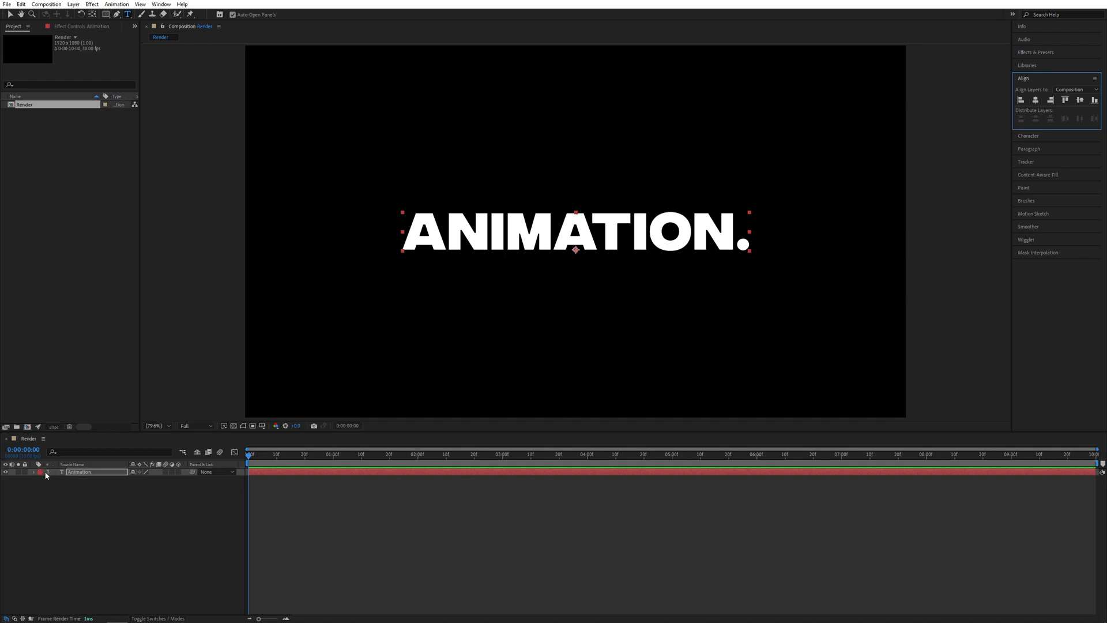
# Add a Position animator to the text and give it Opacity 0% and Tracking properties too
pyautogui.click(33, 471)
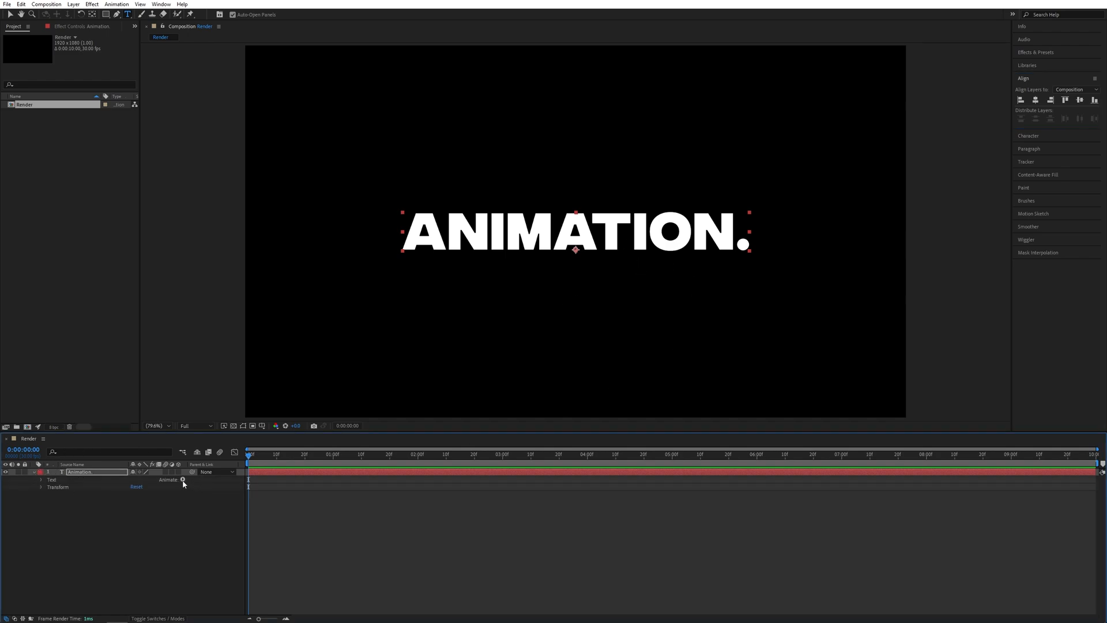
pyautogui.click(182, 480)
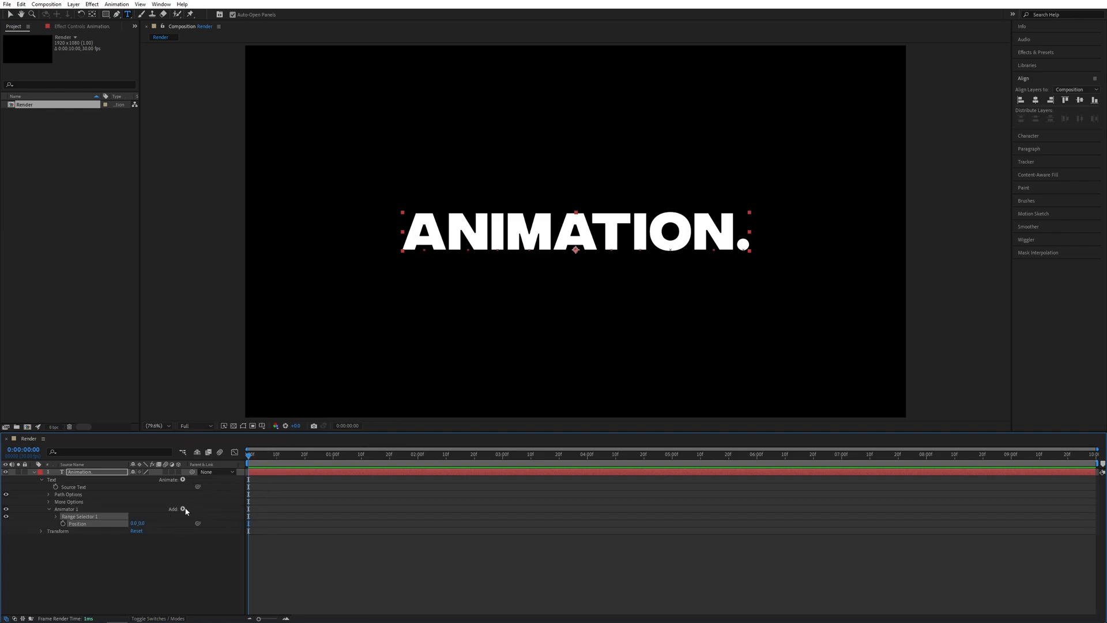
pyautogui.click(184, 508)
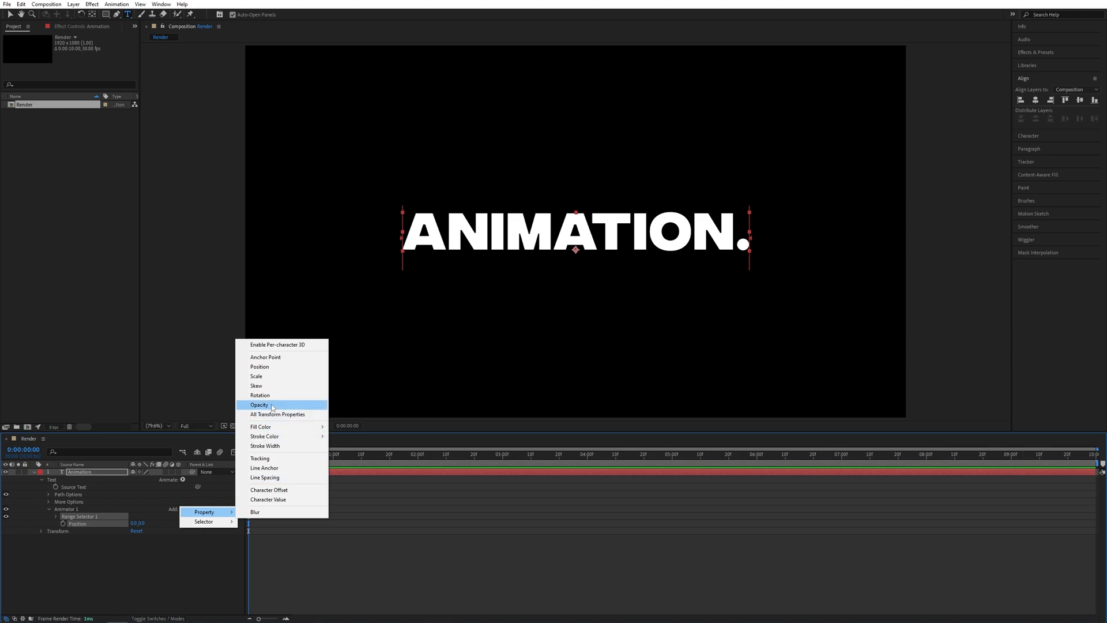
pyautogui.click(259, 405)
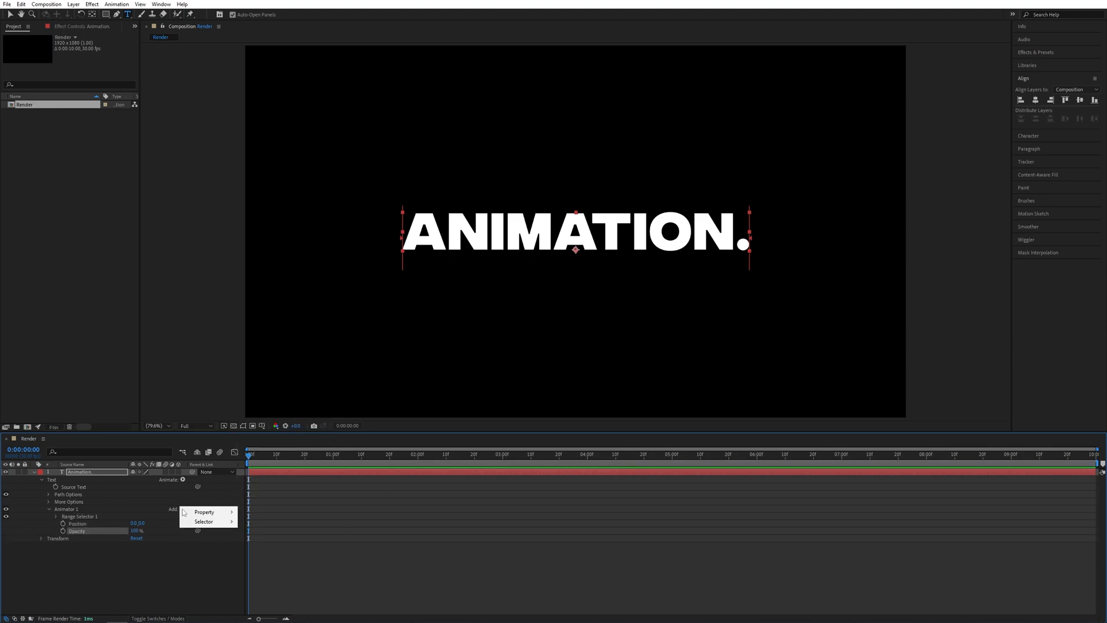
pyautogui.click(204, 511)
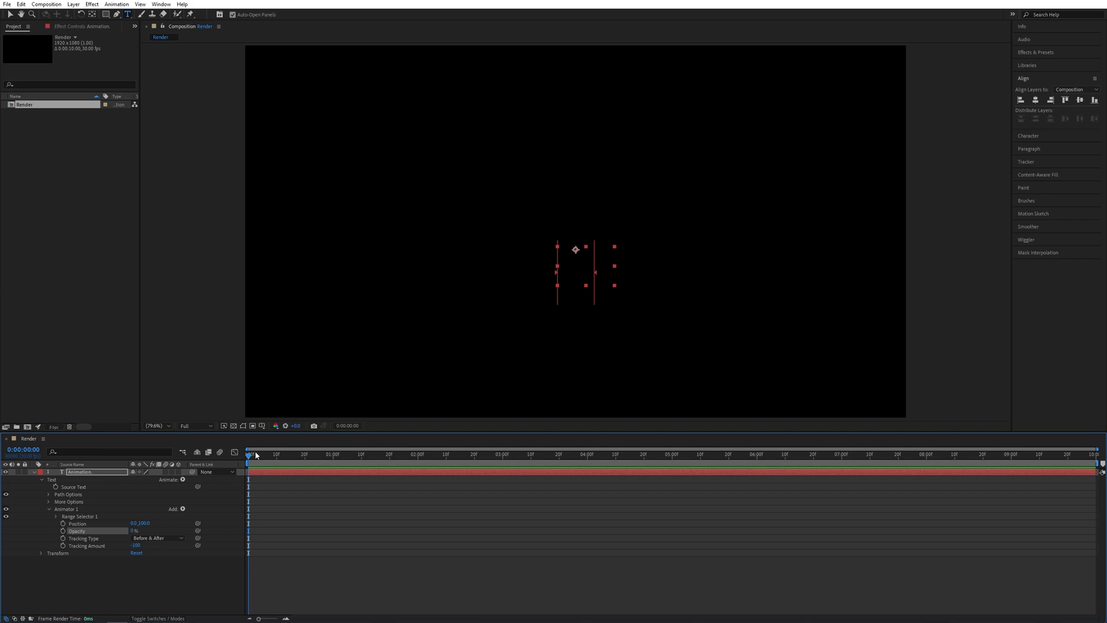
# Keyframe Range Selector Start from 0% at frame 0 to 100% at one second
pyautogui.click(56, 516)
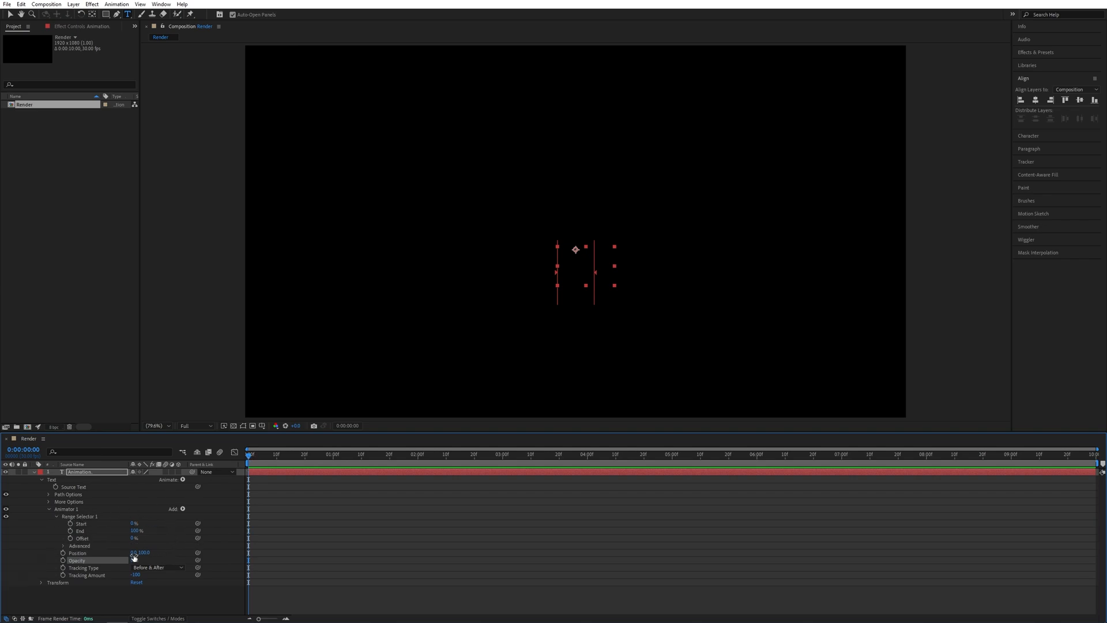
pyautogui.moveTo(70, 523)
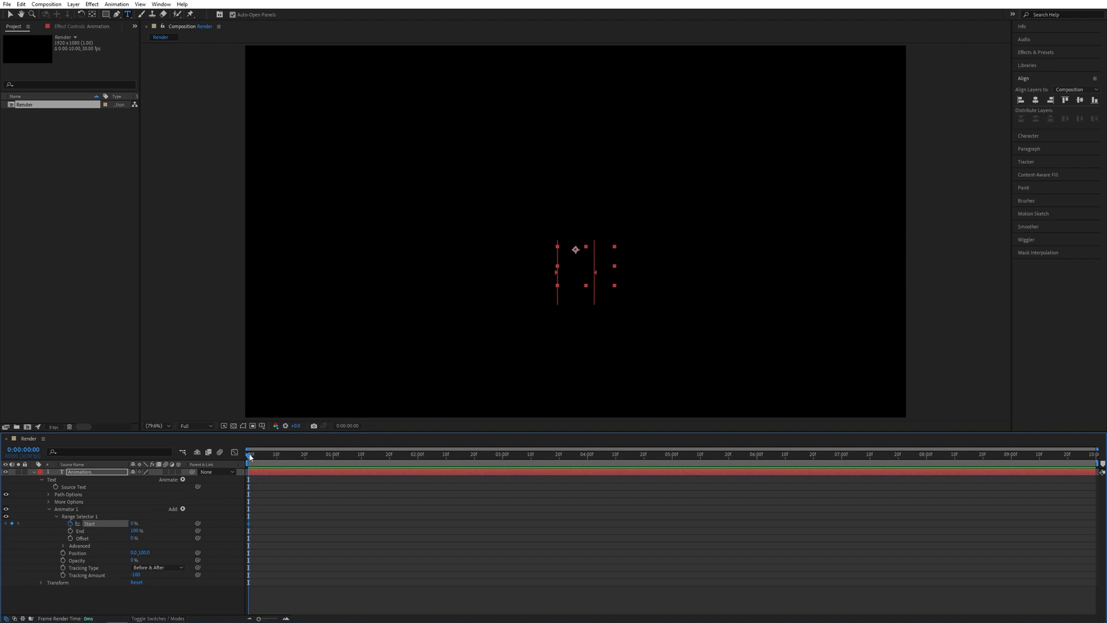
pyautogui.click(332, 454)
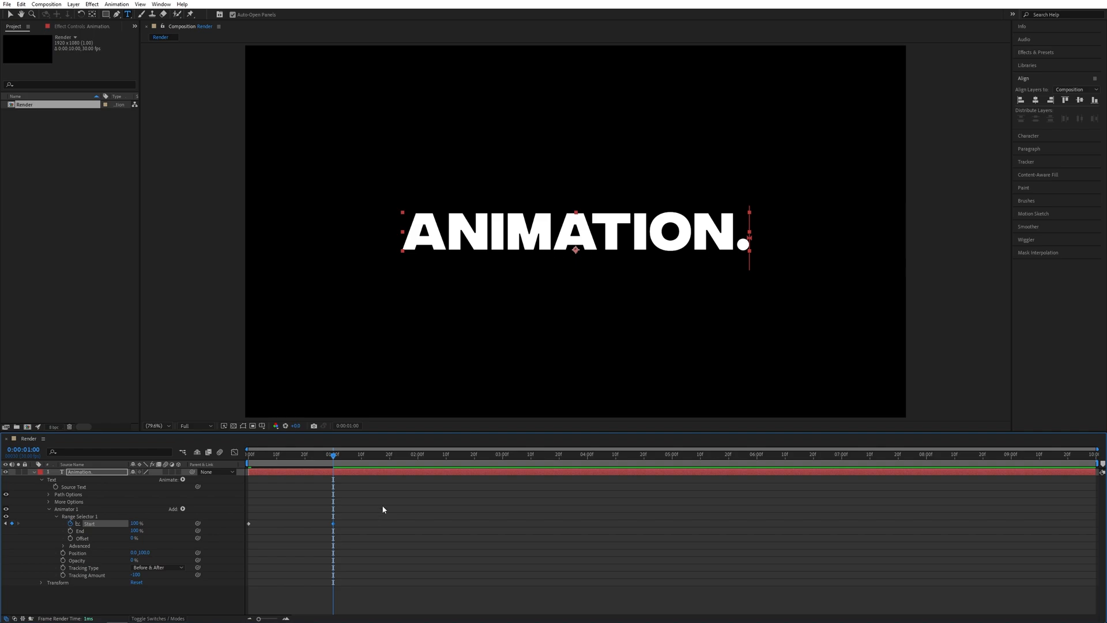
pyautogui.rightClick(248, 523)
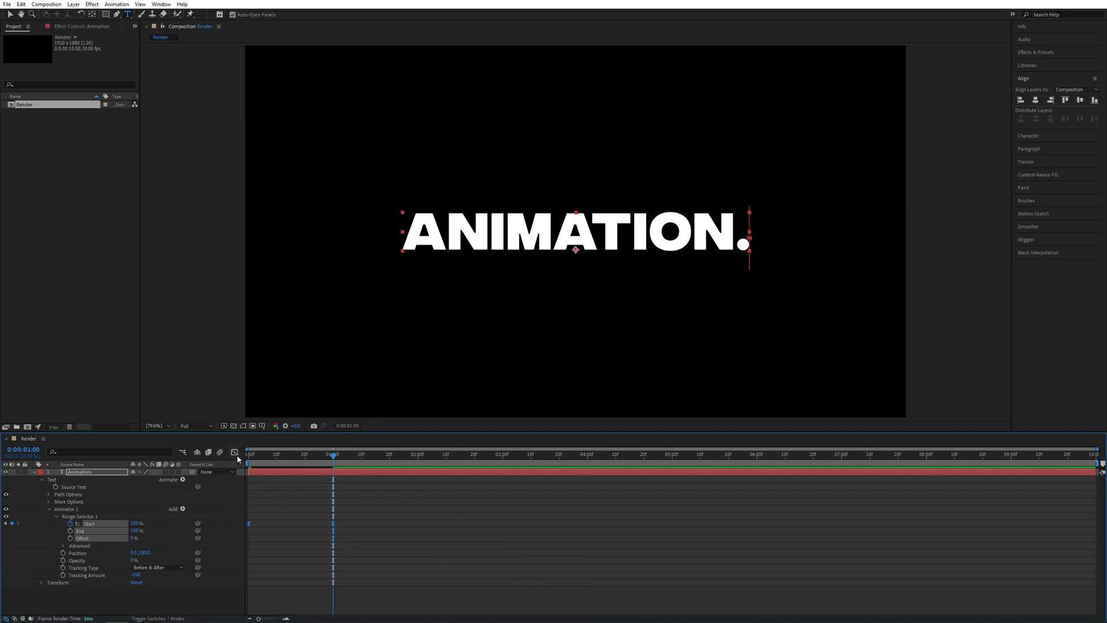
# Shape the Start keyframes into a steep speed curve in the Graph Editor
pyautogui.click(236, 452)
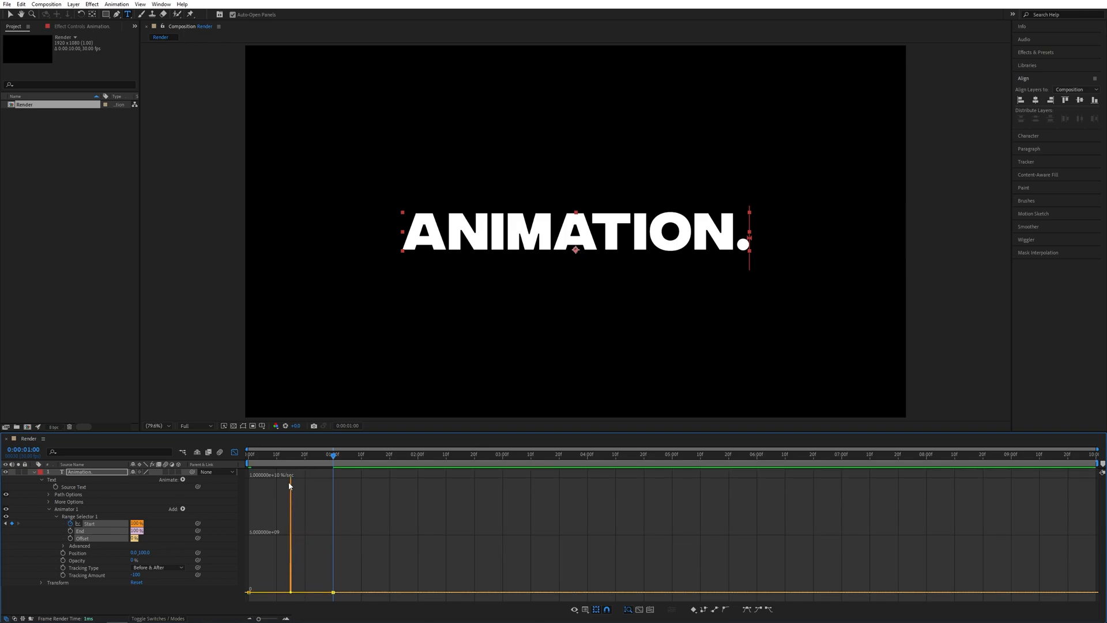
pyautogui.moveTo(289, 498)
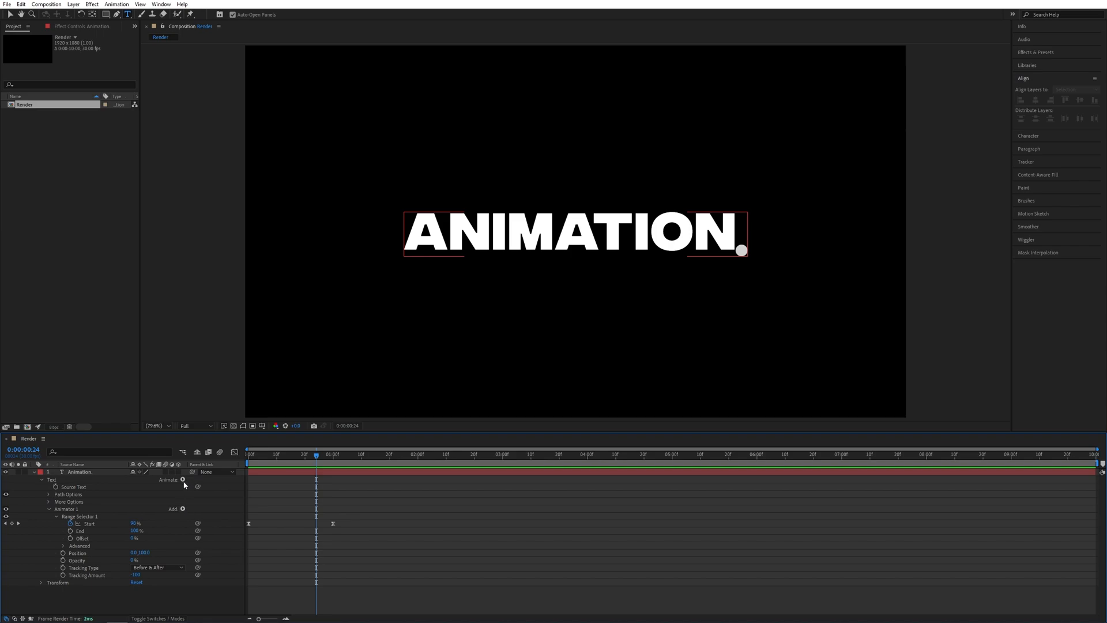
# Add a second Tracking animator to the text and collapse Animator 1
pyautogui.click(184, 480)
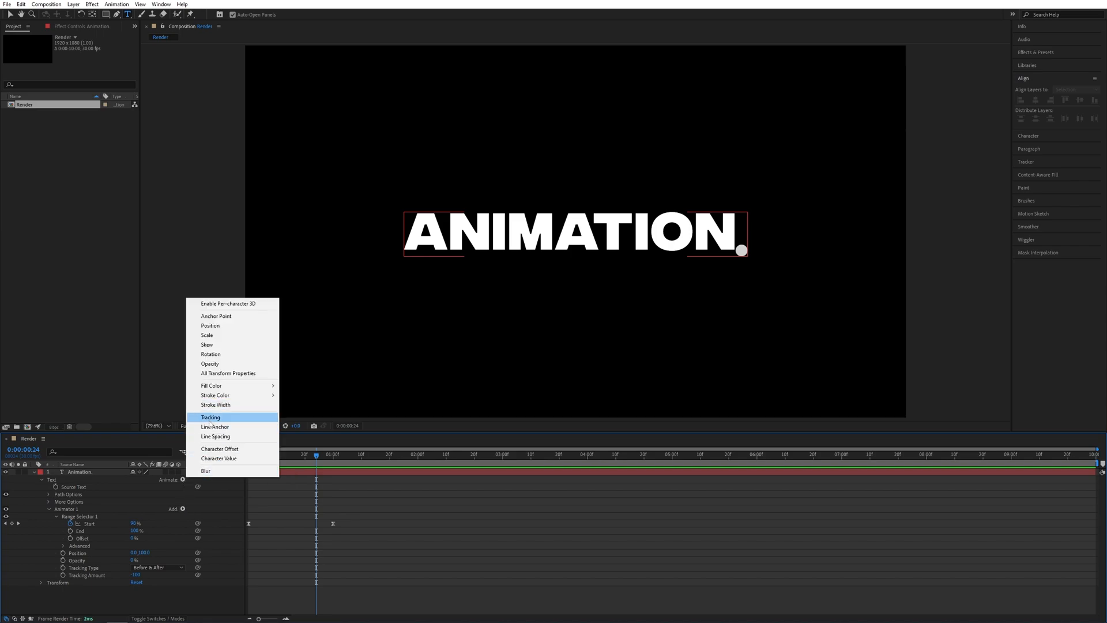
pyautogui.click(210, 417)
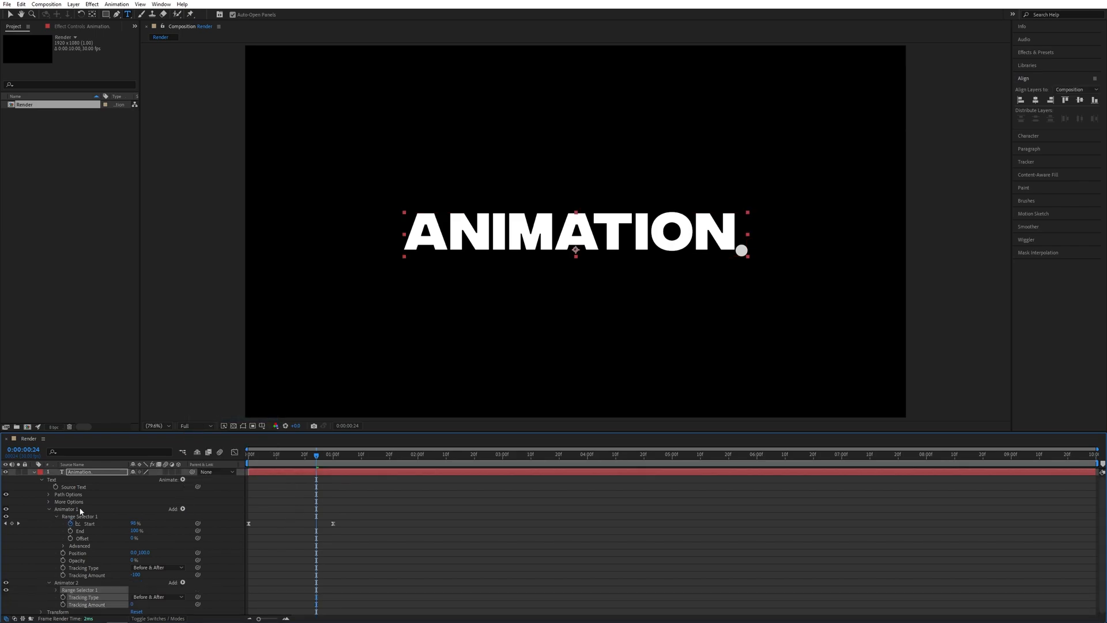
pyautogui.click(49, 508)
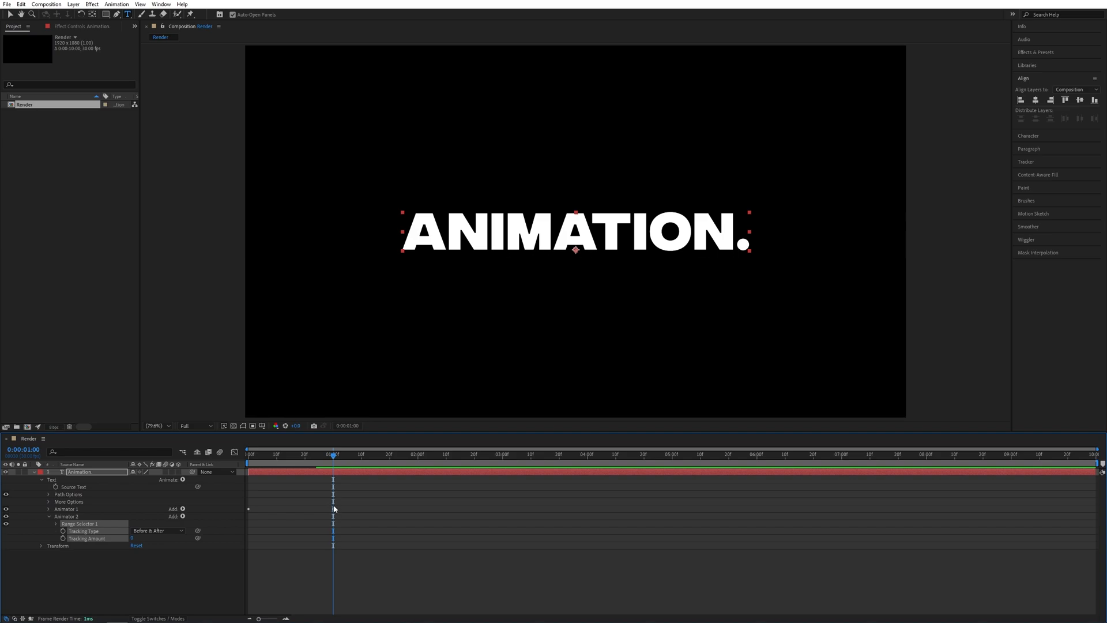
pyautogui.moveTo(328, 513)
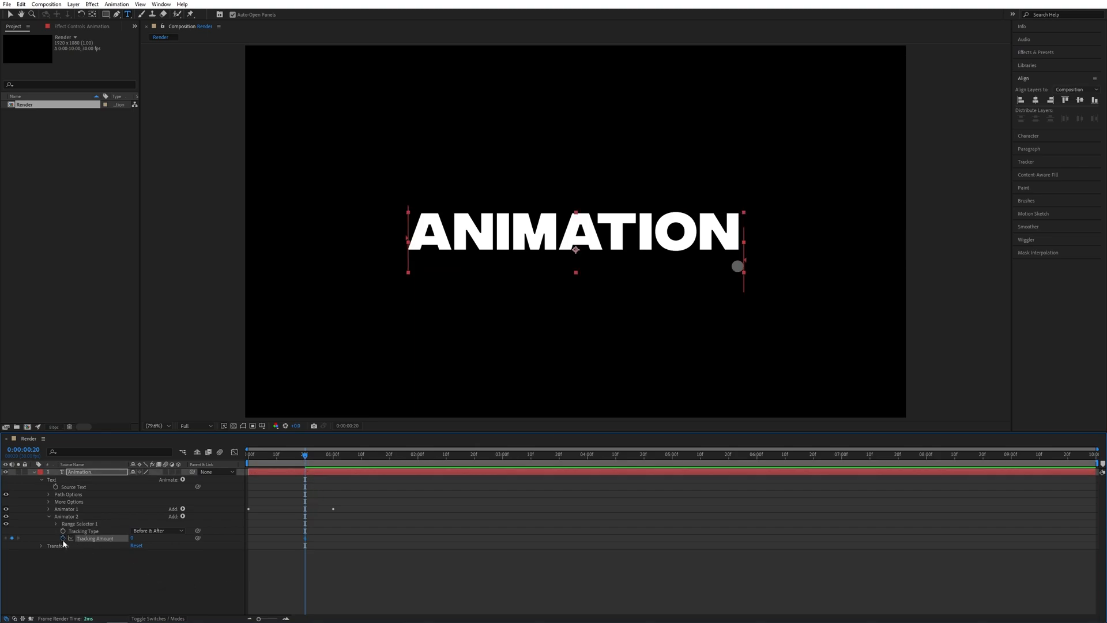
pyautogui.moveTo(305, 455)
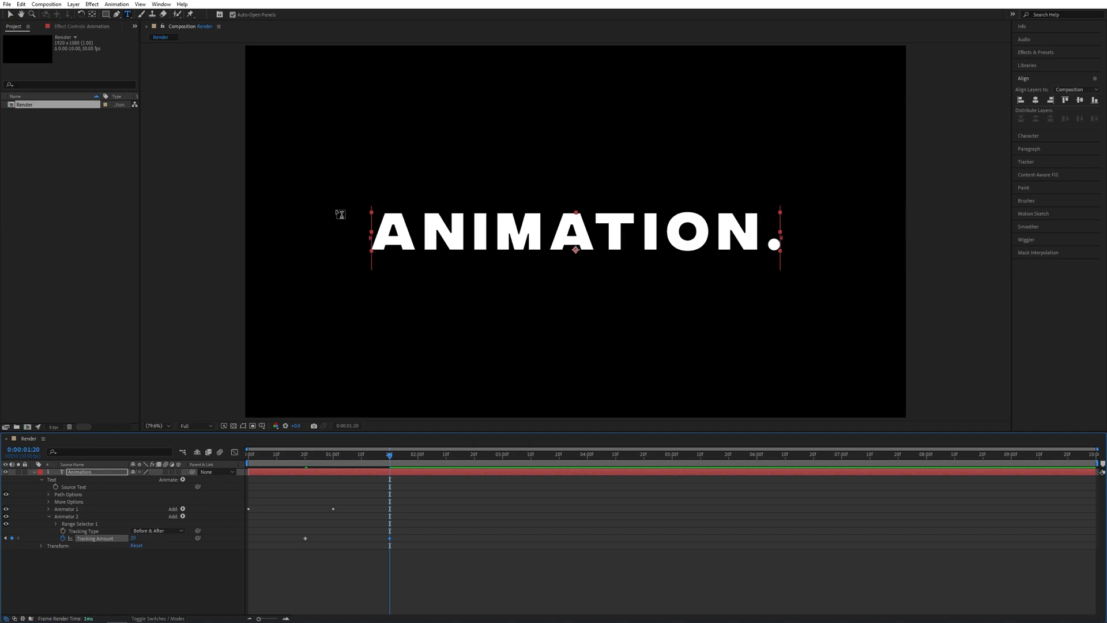
pyautogui.moveTo(232, 521)
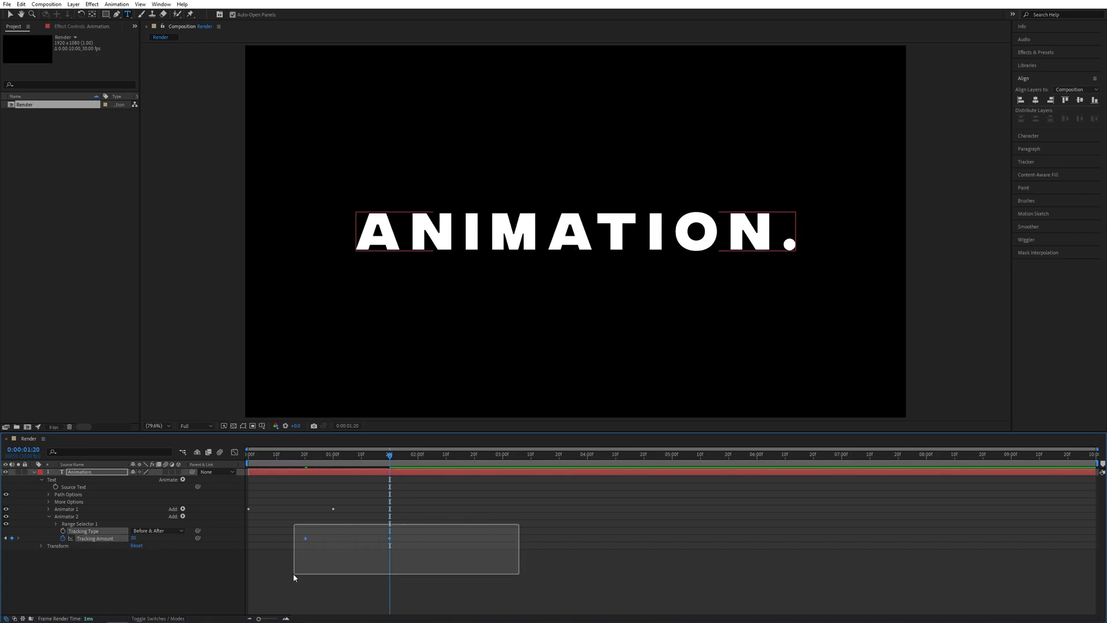
# Easy Ease the Animator 2 tracking keyframes, leave the graph and collapse the animator
pyautogui.press('f9')
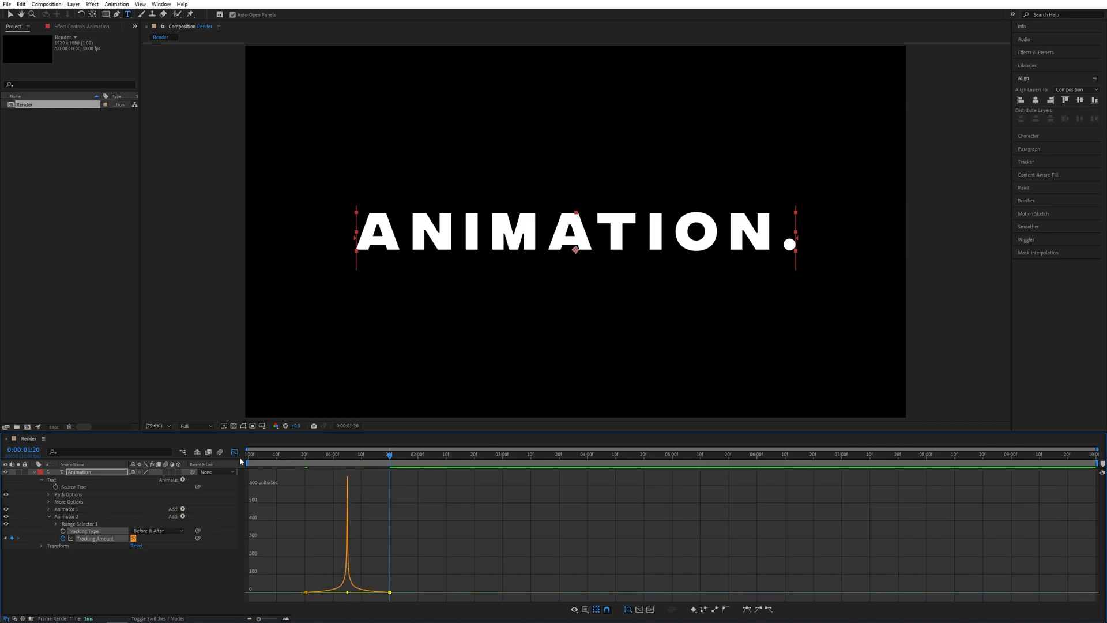
pyautogui.click(248, 454)
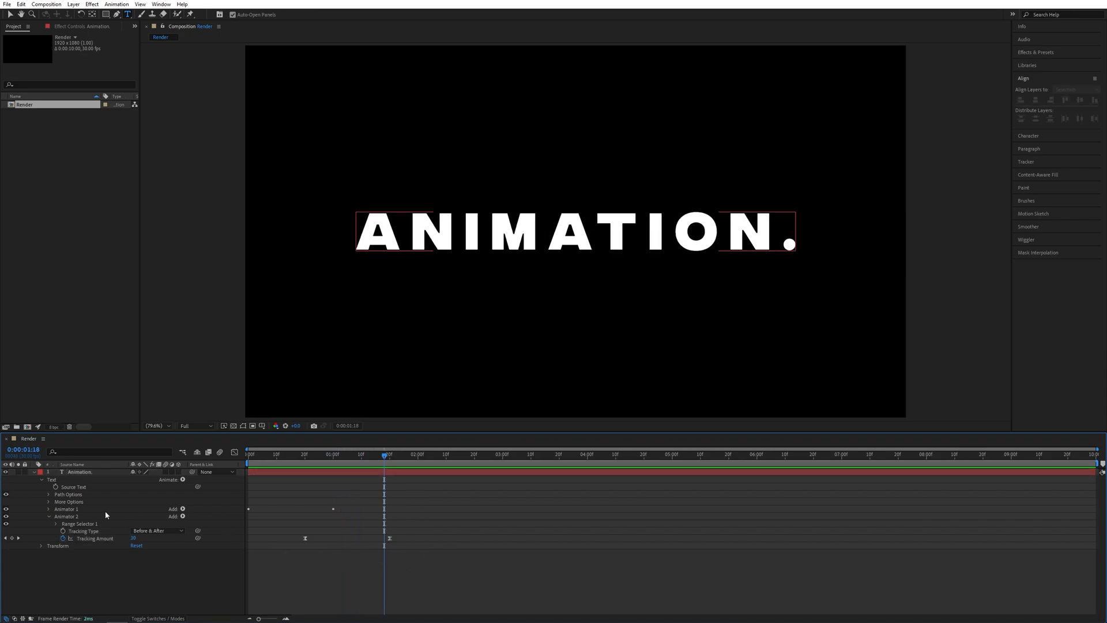
pyautogui.click(47, 515)
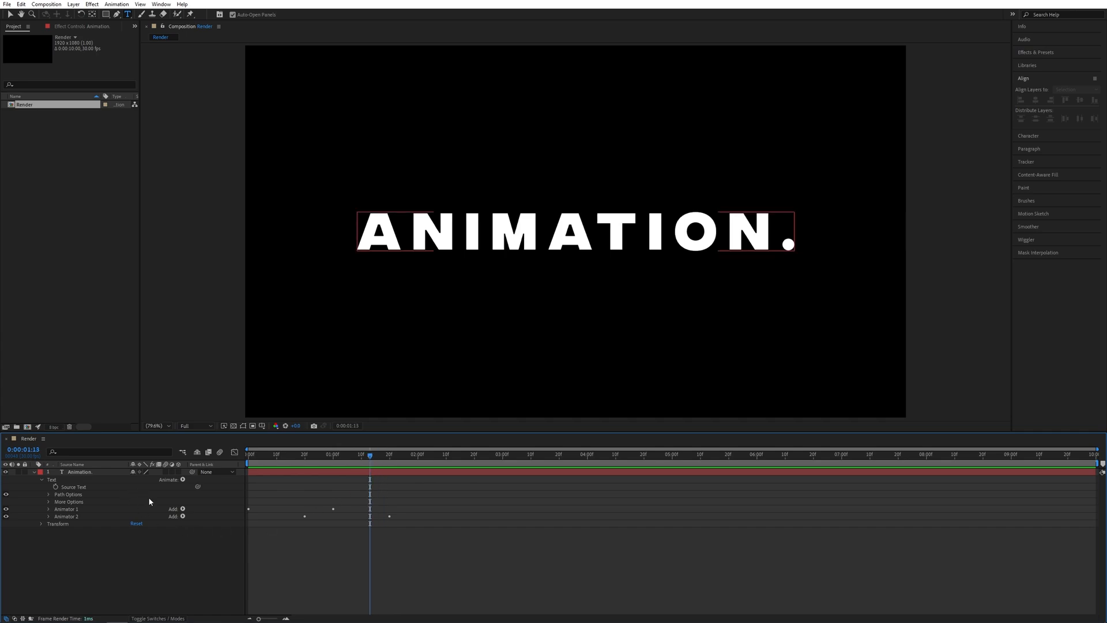
# Add a blue solid layer named BG behind the text, then select the ANIMATION. layer
pyautogui.click(73, 5)
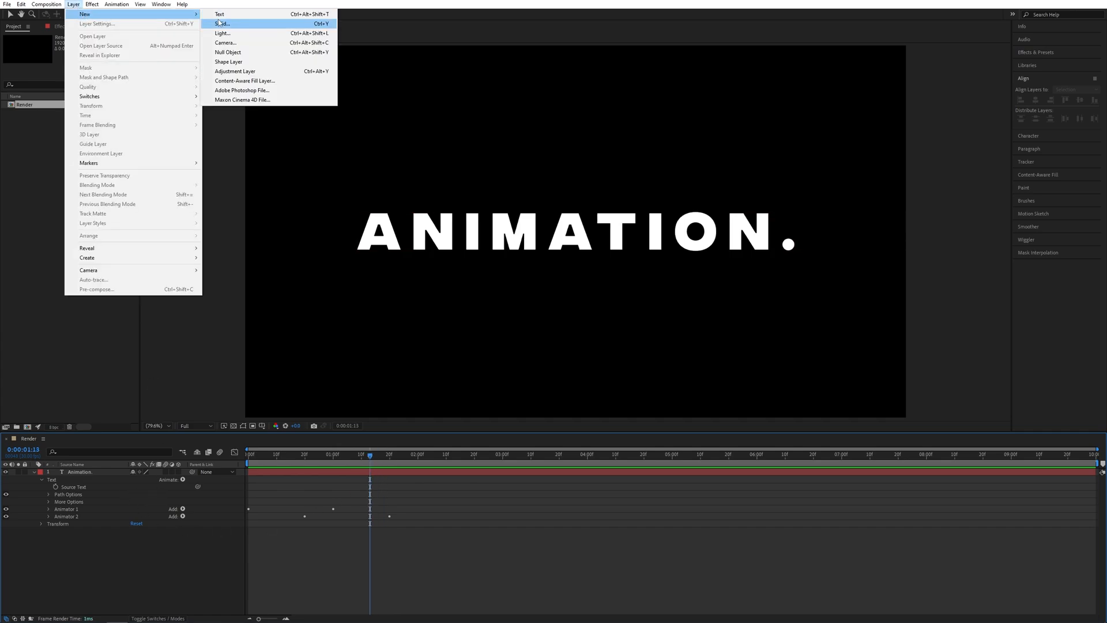
pyautogui.click(222, 23)
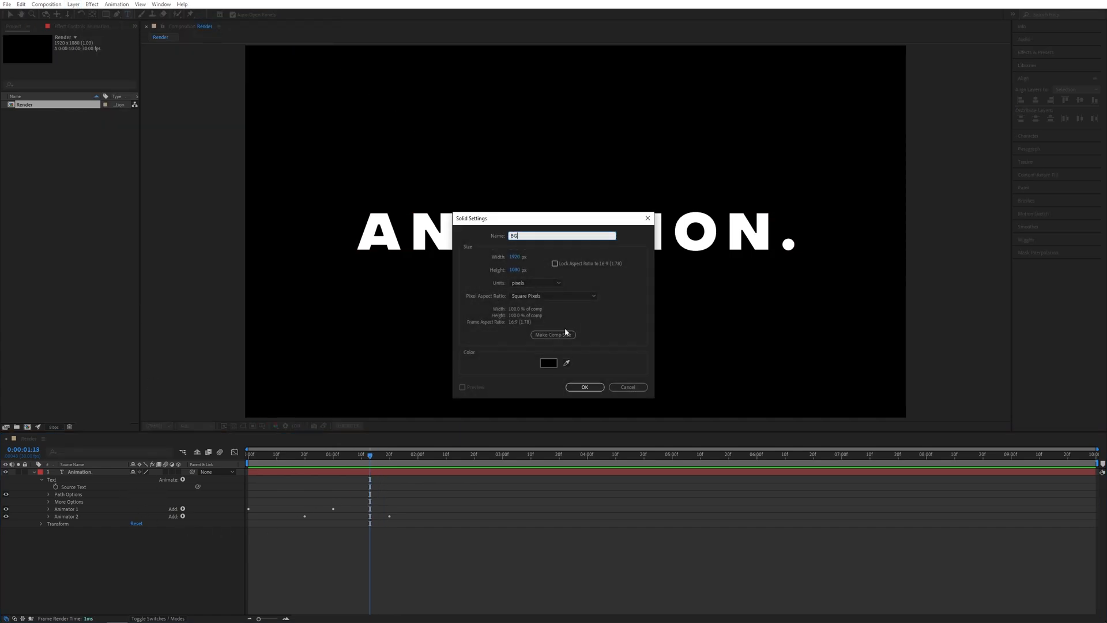
pyautogui.click(546, 362)
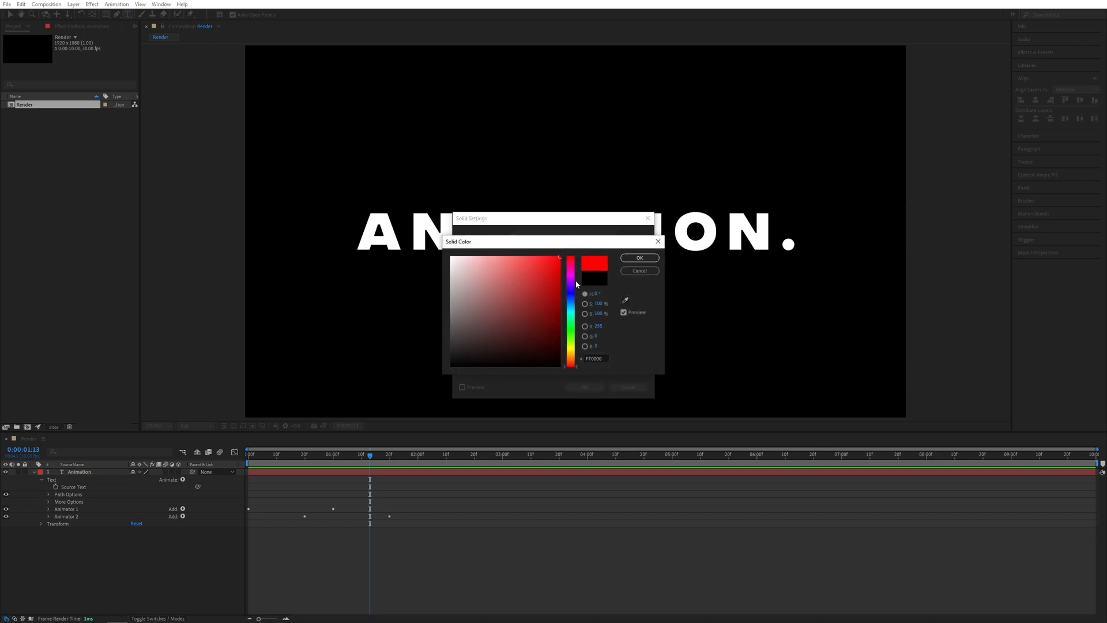
pyautogui.click(569, 302)
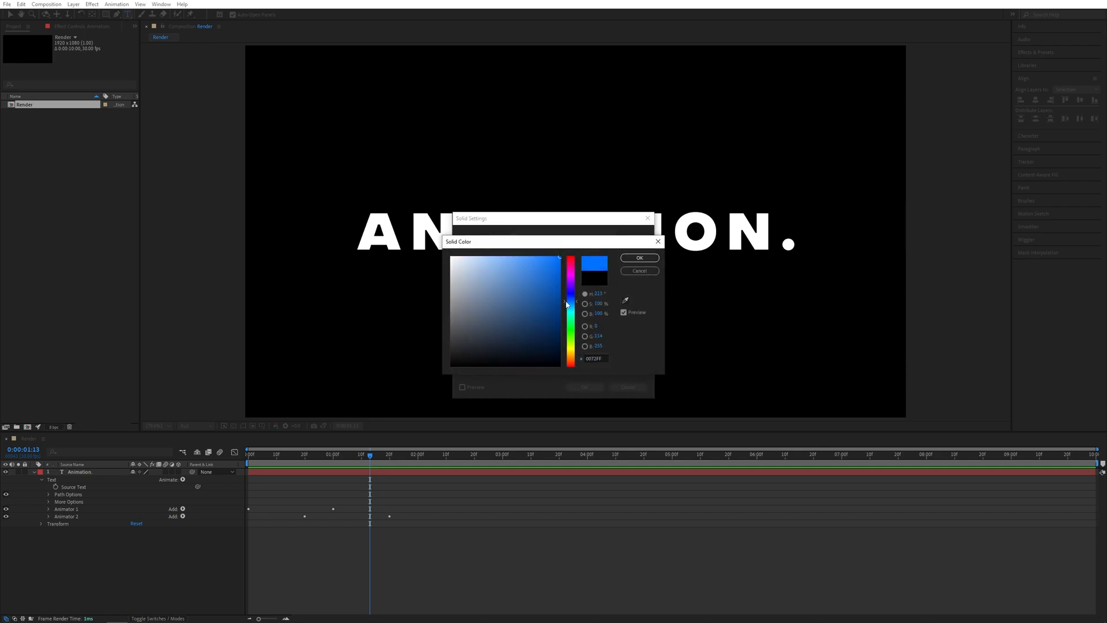
pyautogui.click(637, 258)
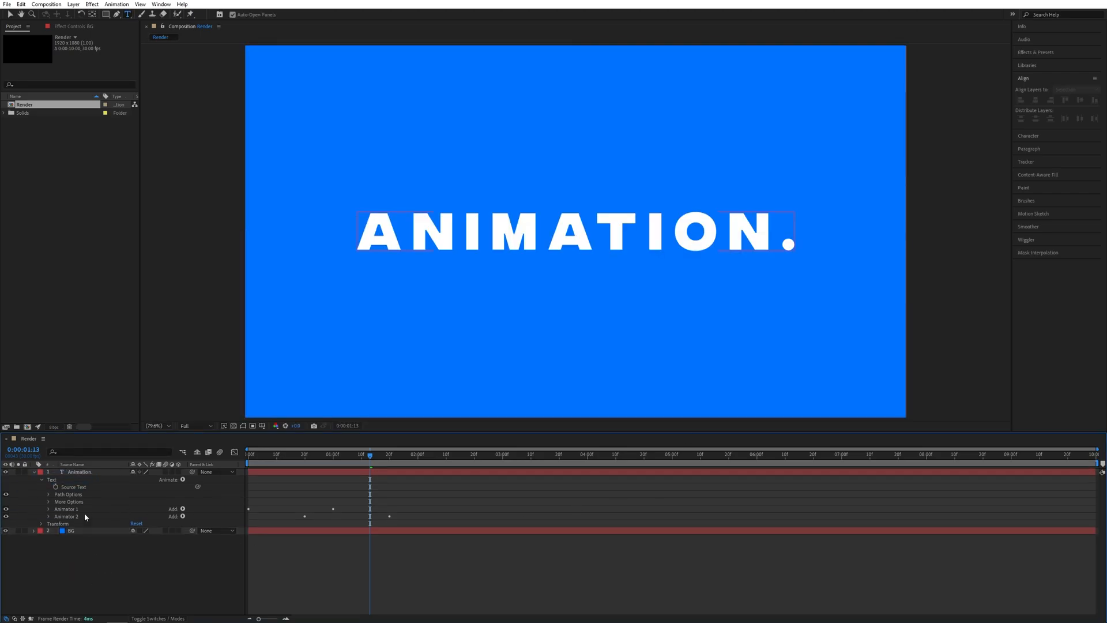
pyautogui.click(81, 471)
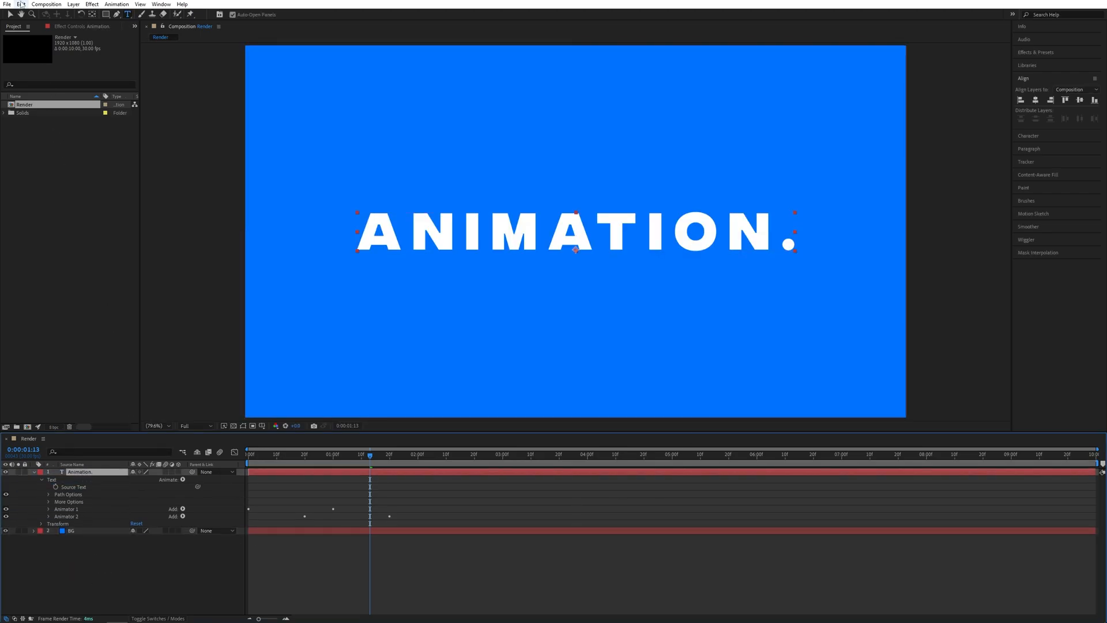
# Duplicate the ANIMATION. text and scale the lower copy up into a giant backdrop
pyautogui.click(20, 5)
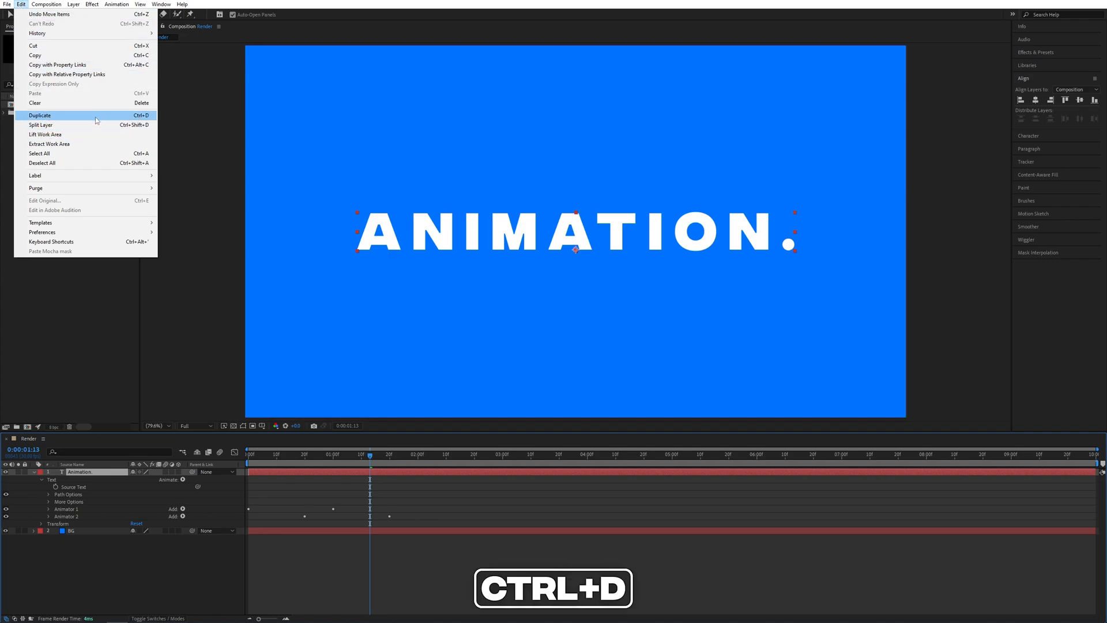
pyautogui.click(40, 115)
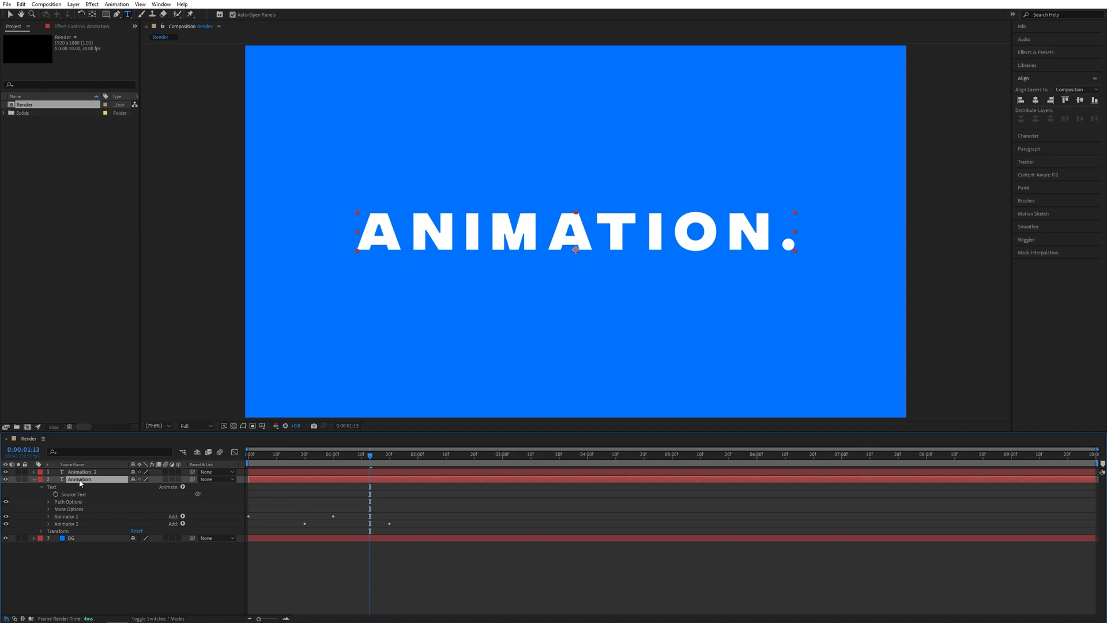
pyautogui.press('s')
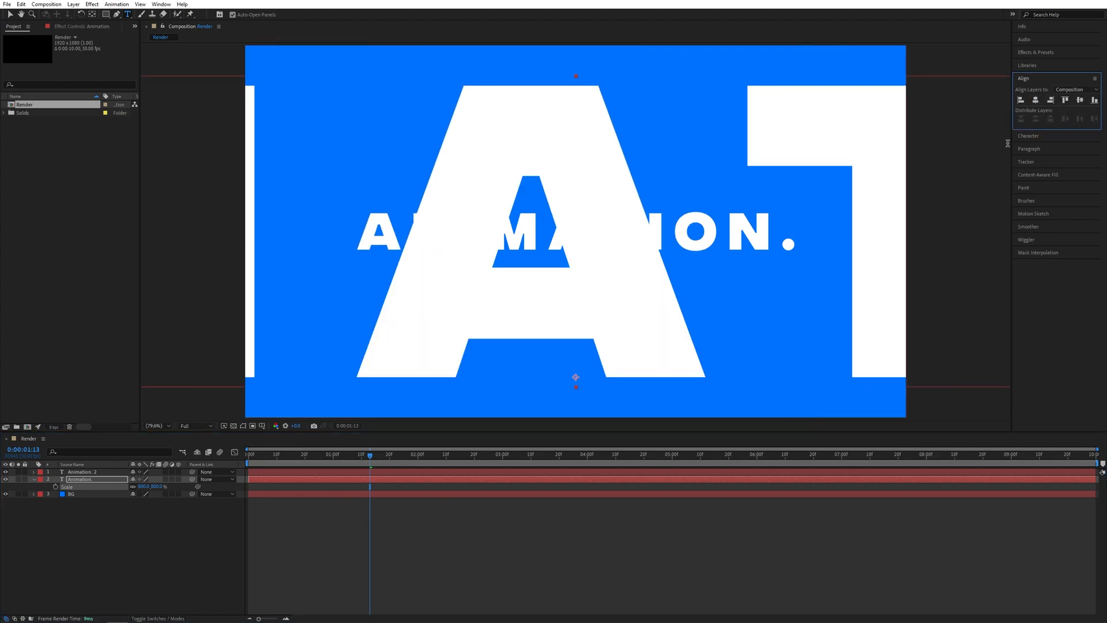
pyautogui.moveTo(495, 76)
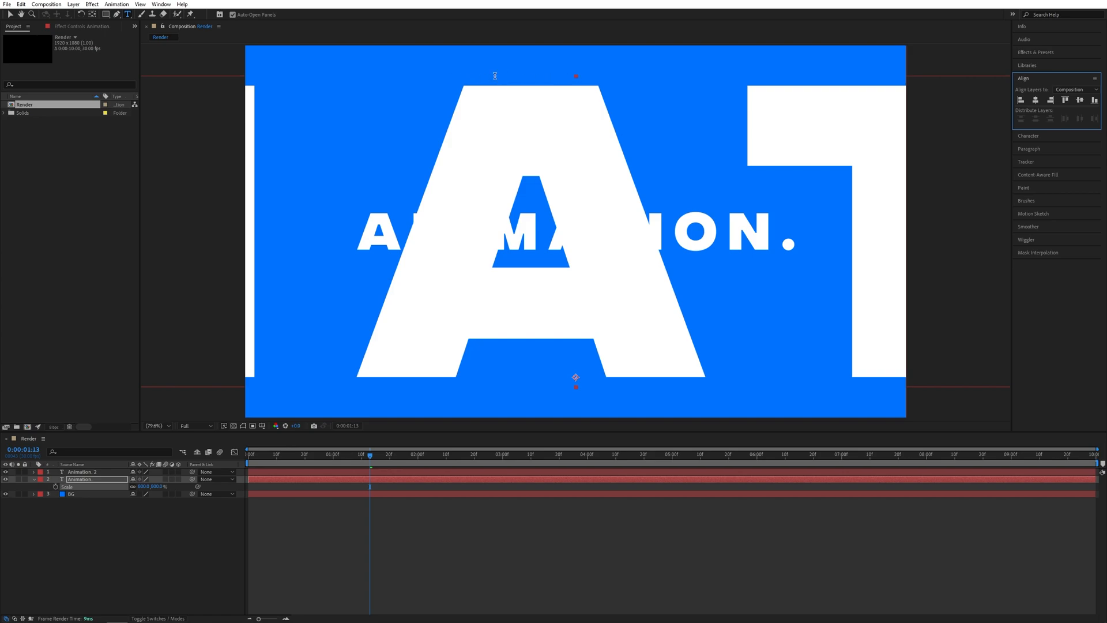
pyautogui.moveTo(567, 209)
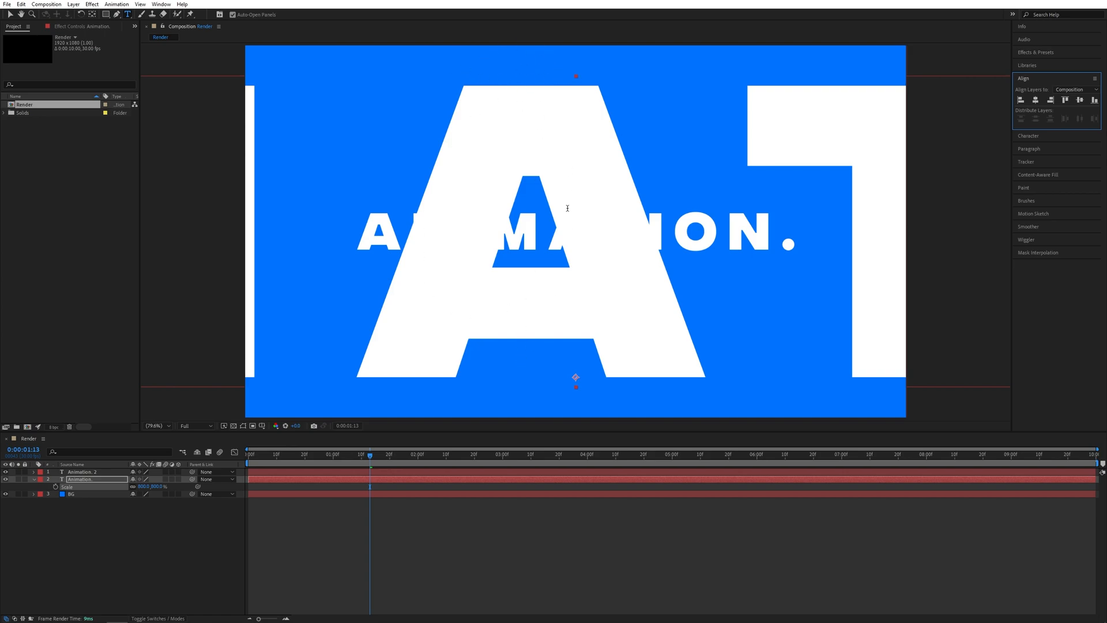
pyautogui.moveTo(449, 318)
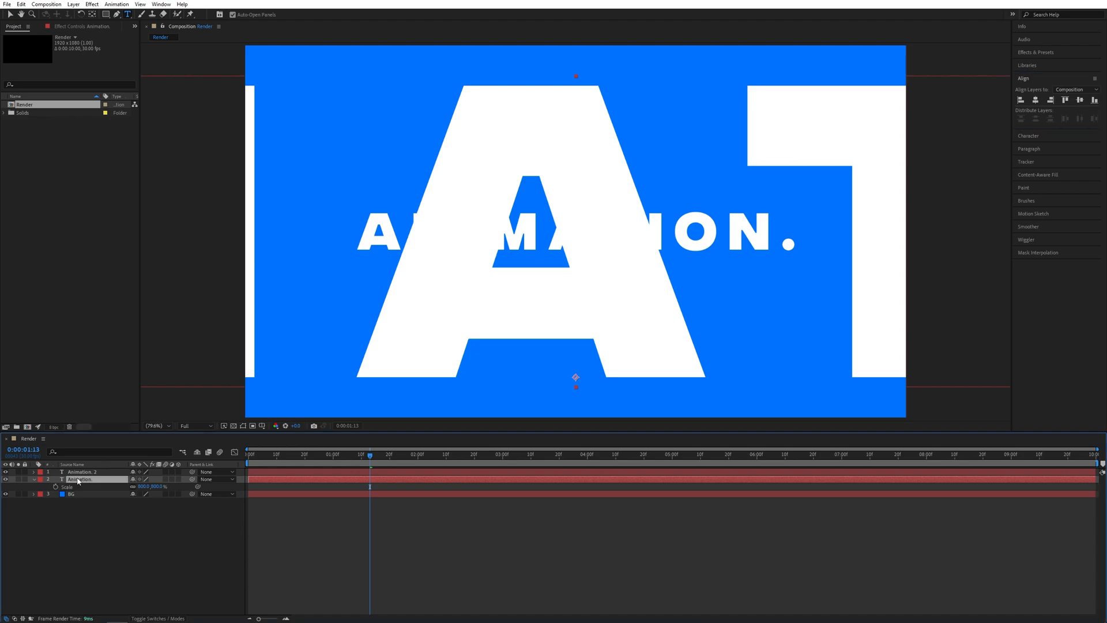
pyautogui.moveTo(1037, 140)
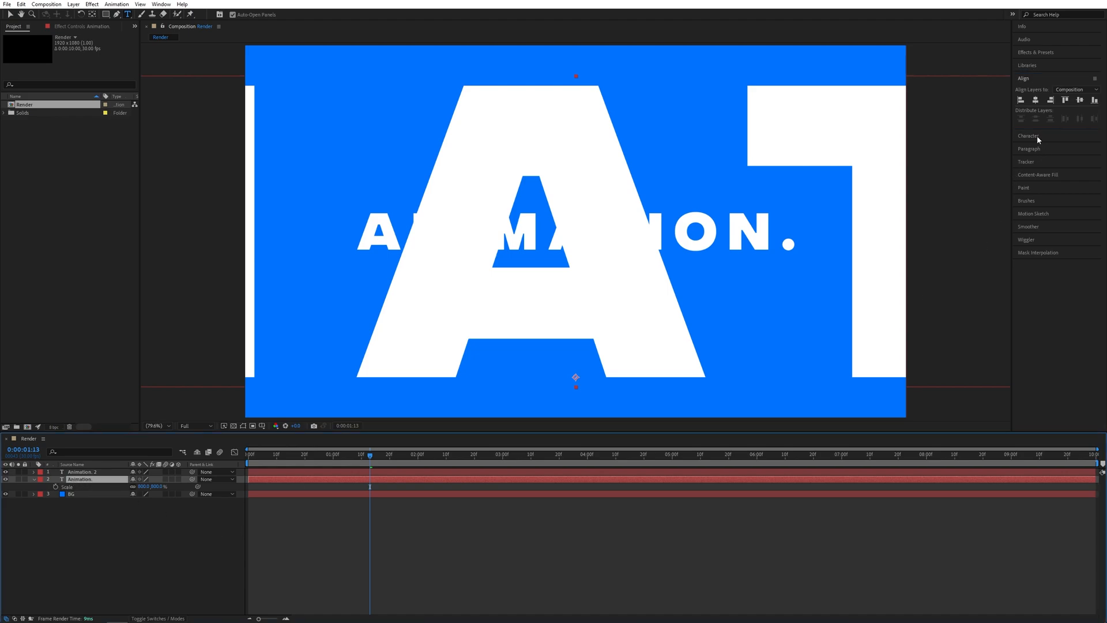
# Set the giant duplicate text's fill to the background blue in the Character panel
pyautogui.click(1029, 136)
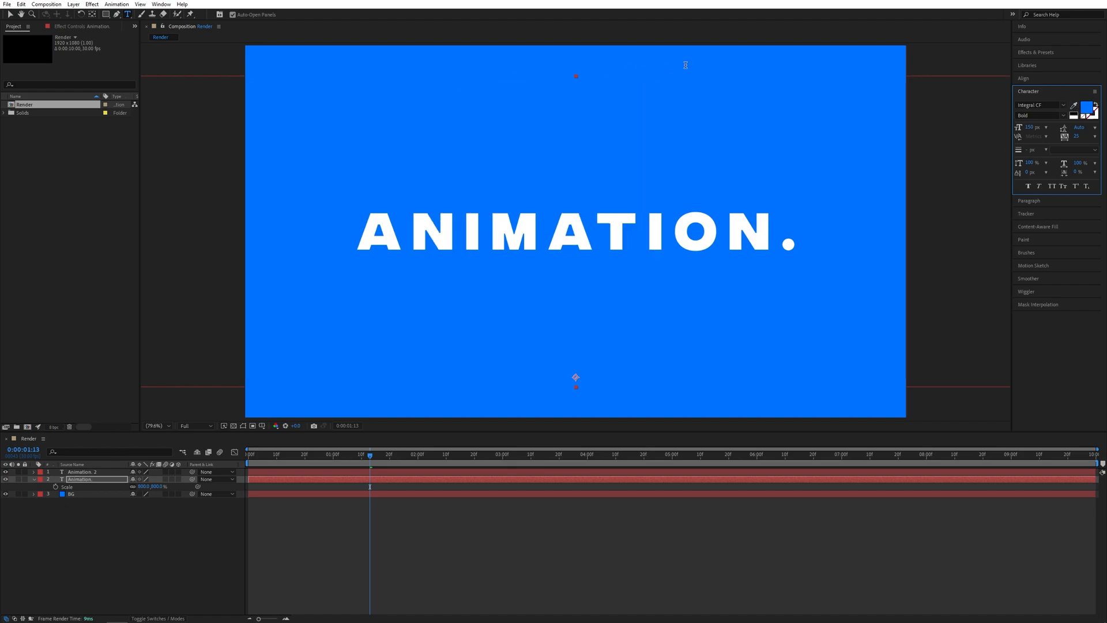
pyautogui.moveTo(562, 253)
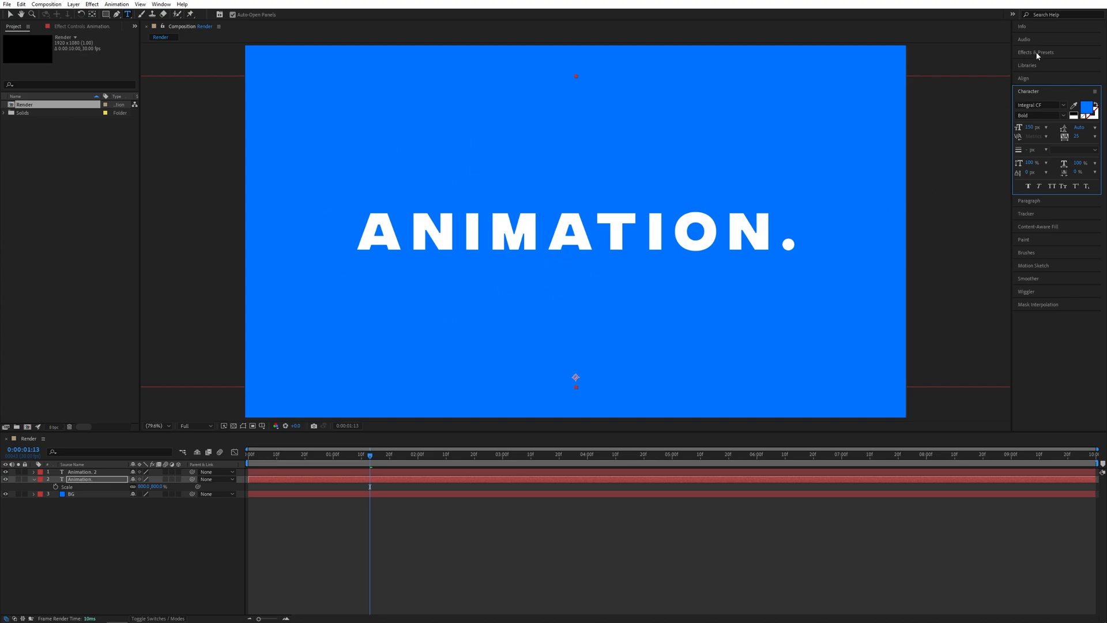
# Search Effects & Presets for 'drop shadow' to apply it to the giant blue duplicate
pyautogui.click(1035, 52)
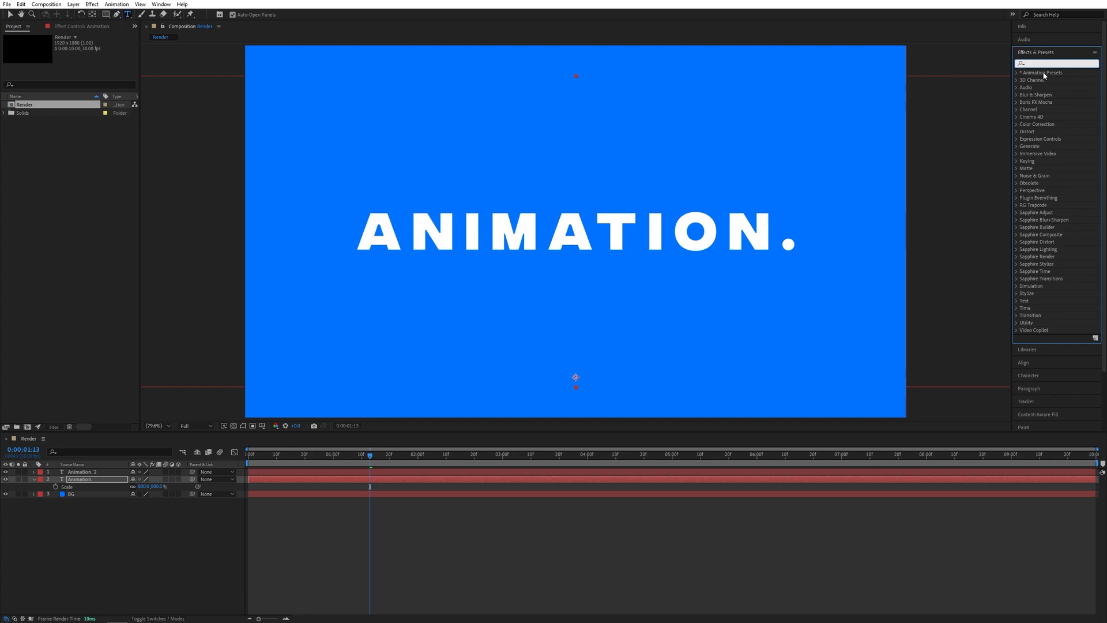
pyautogui.write('drop shadow')
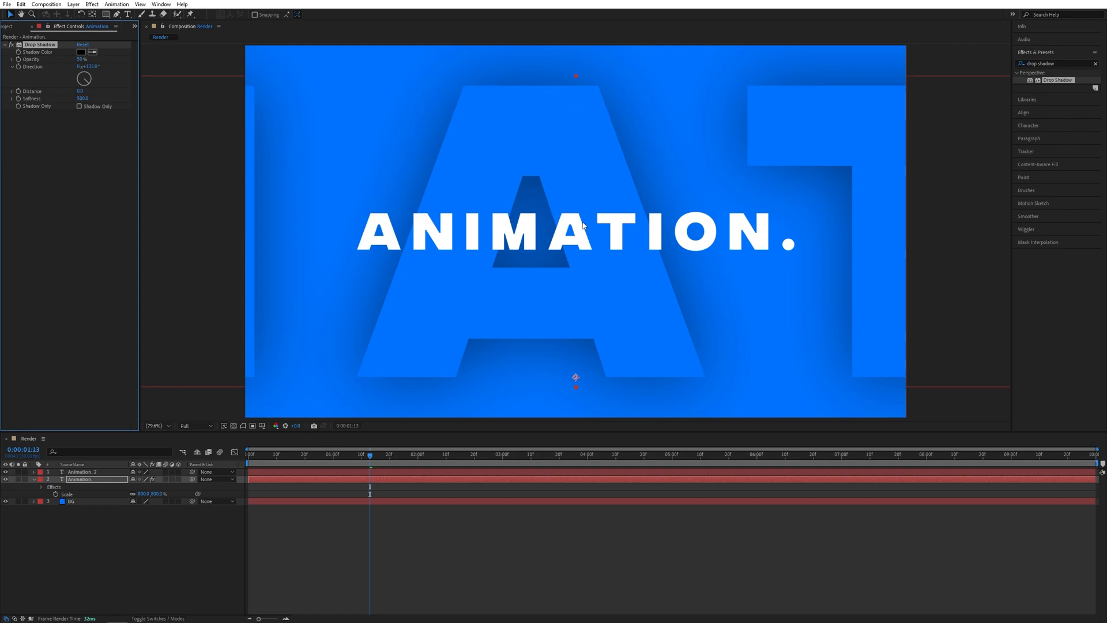
pyautogui.moveTo(92, 495)
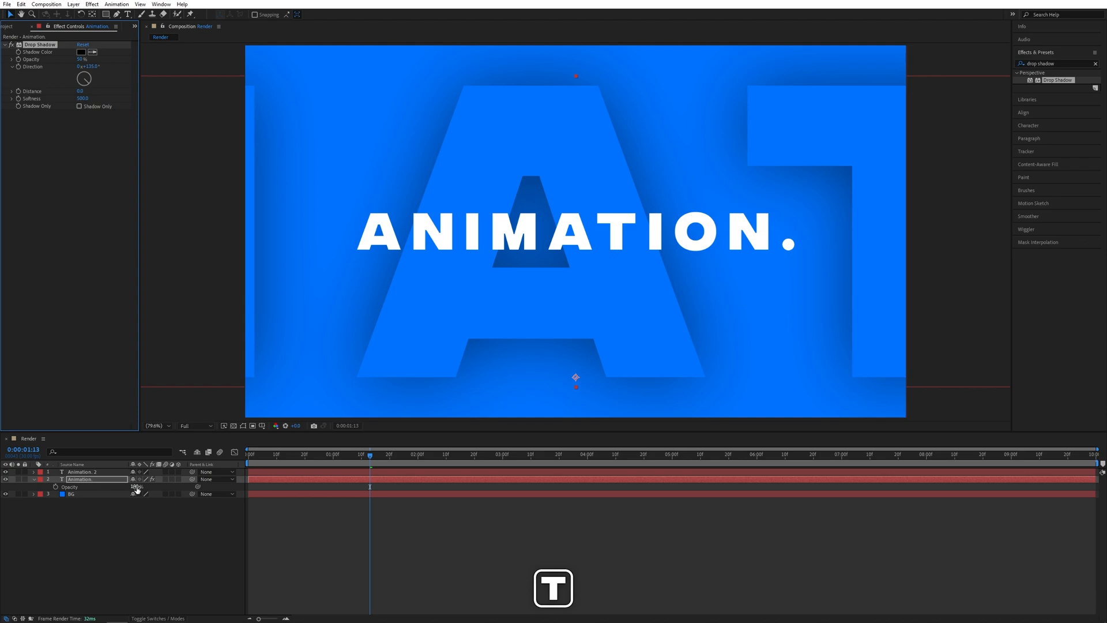
# Lower the giant duplicate's Opacity to a faint percentage and preview a later frame
pyautogui.doubleClick(137, 486)
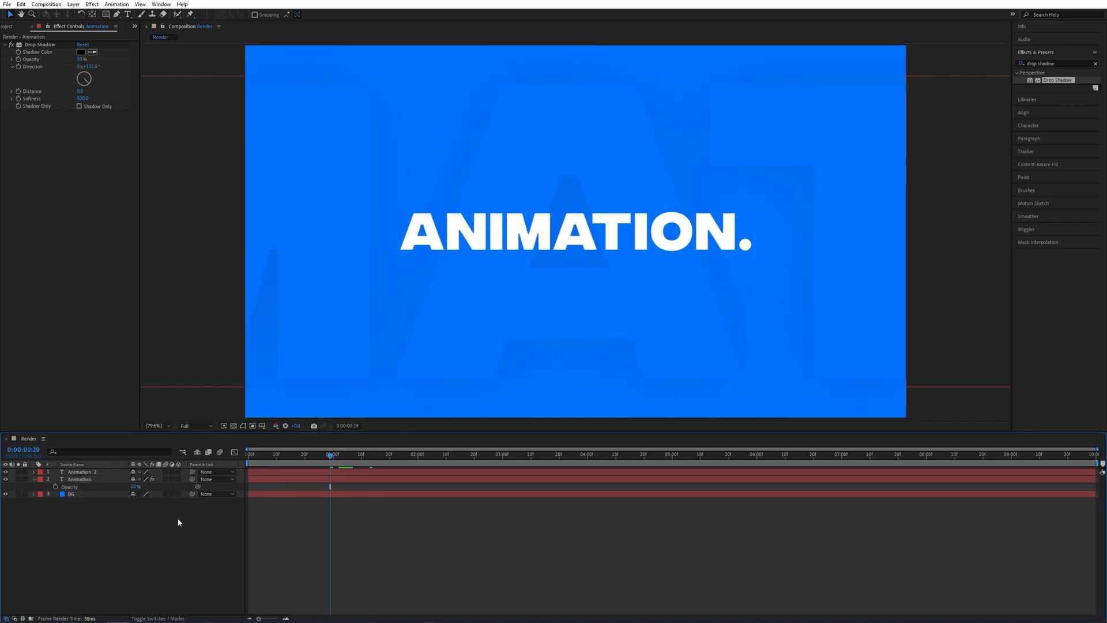
pyautogui.moveTo(136, 458)
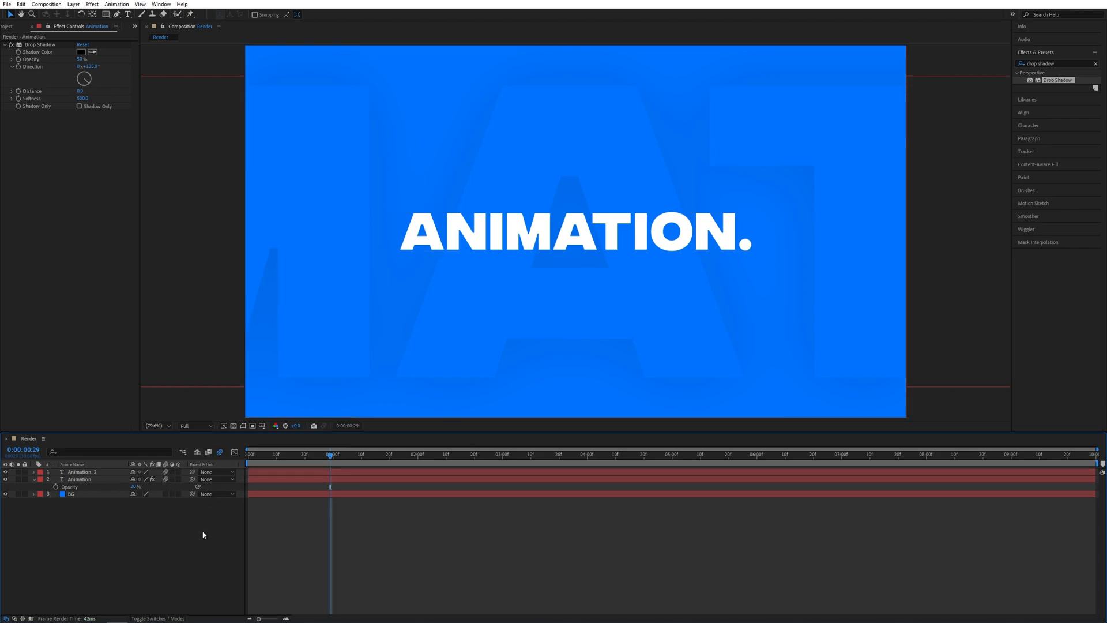
pyautogui.click(344, 454)
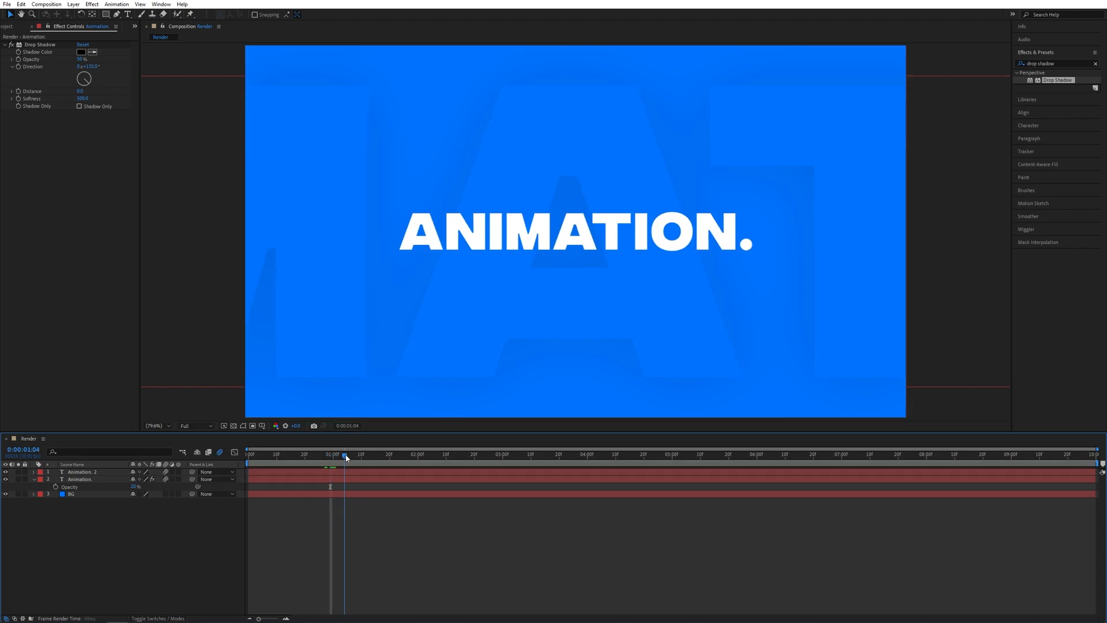